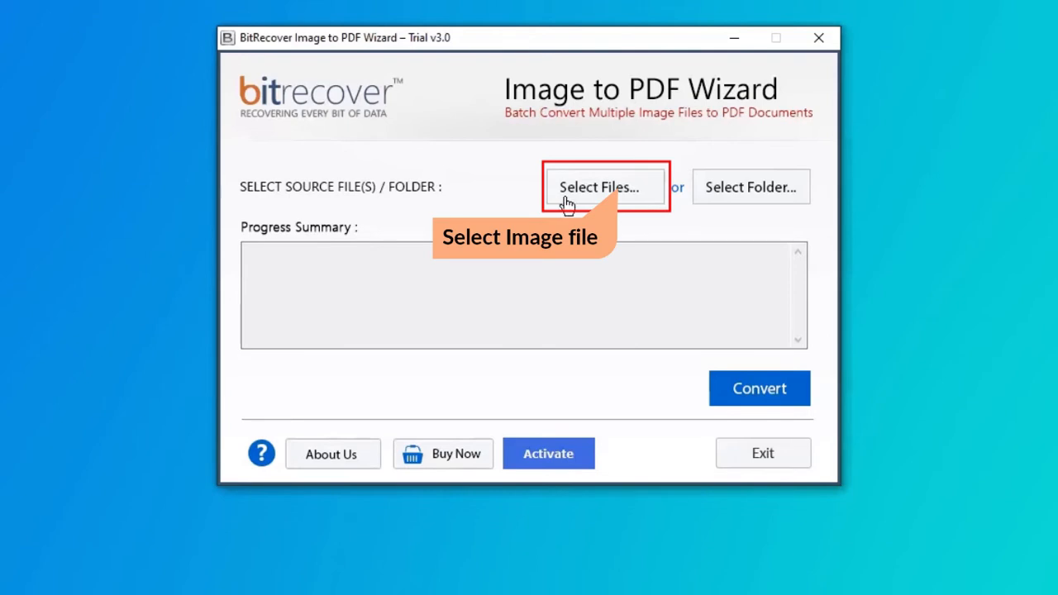
mouse_move(569, 200)
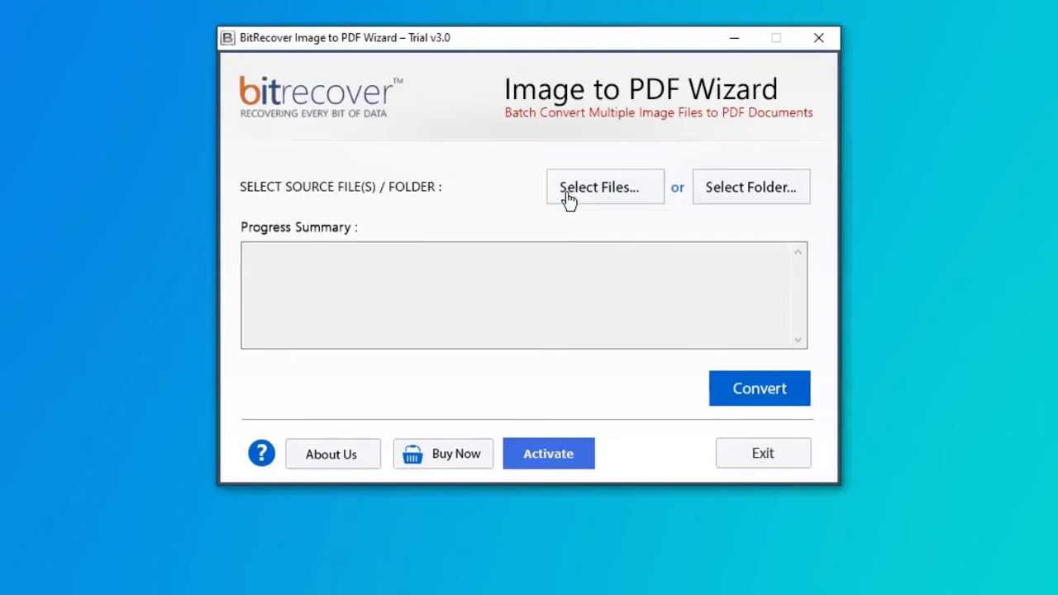
mouse_move(723, 214)
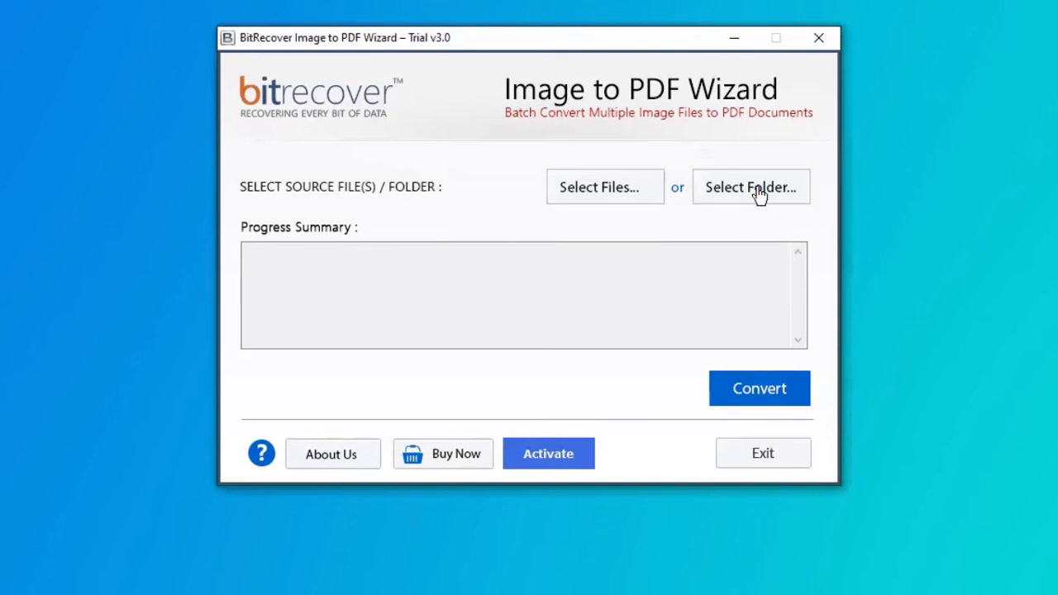
mouse_move(683, 227)
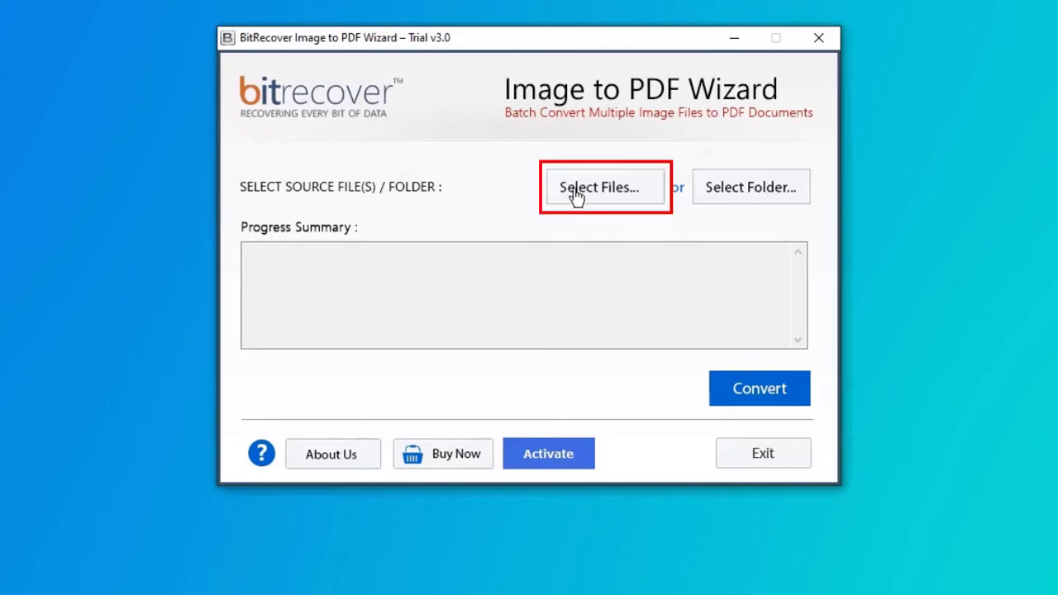
Use Select Files... to browse the IMAGES folder holding the eight JPG images
click(602, 187)
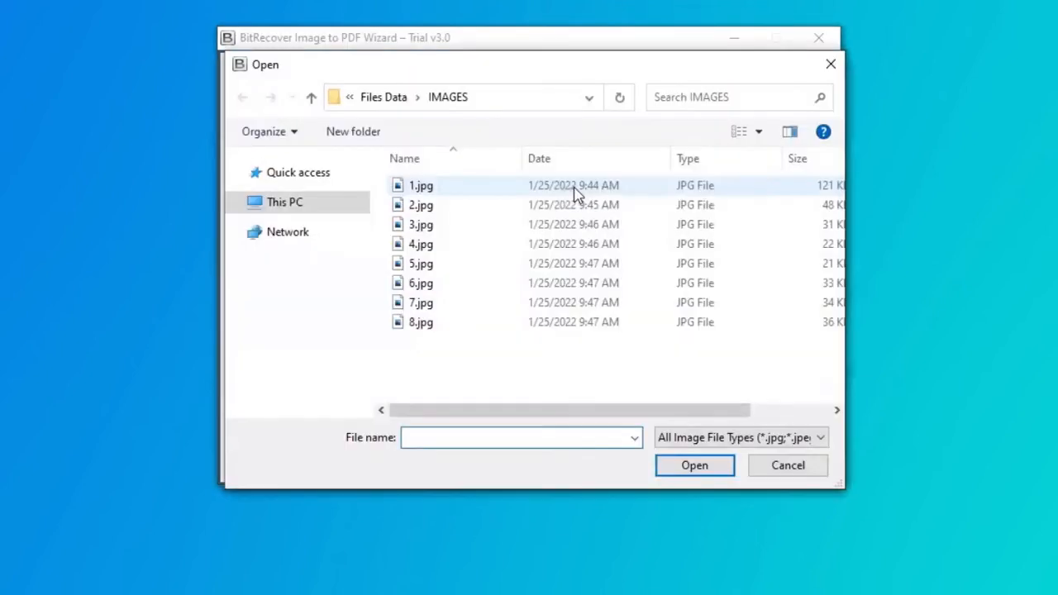
Load images 1.jpg through 8.jpg and convert them into the Converted Images folder
click(421, 185)
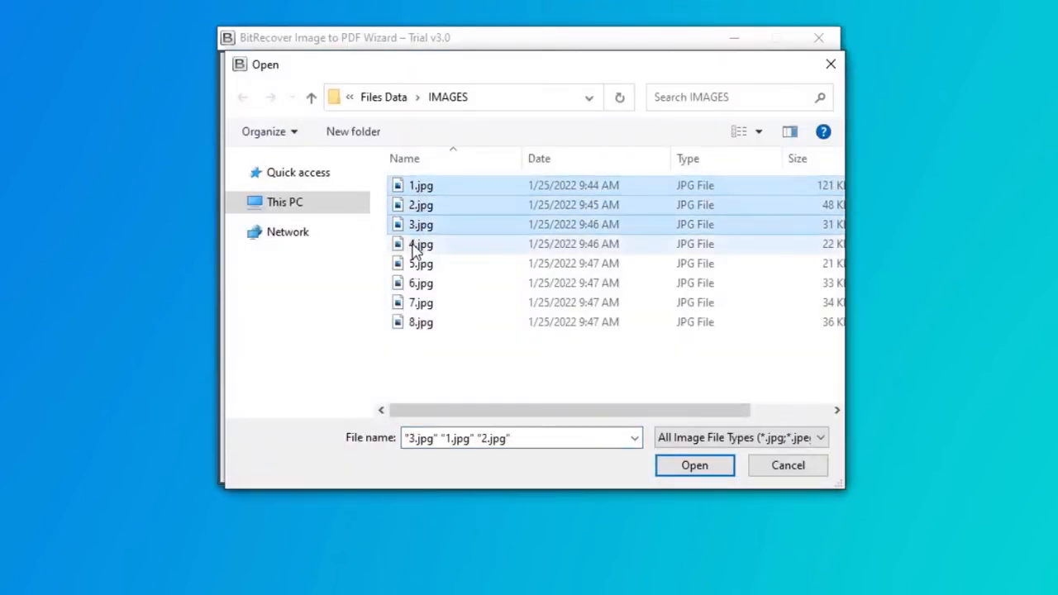
click(421, 321)
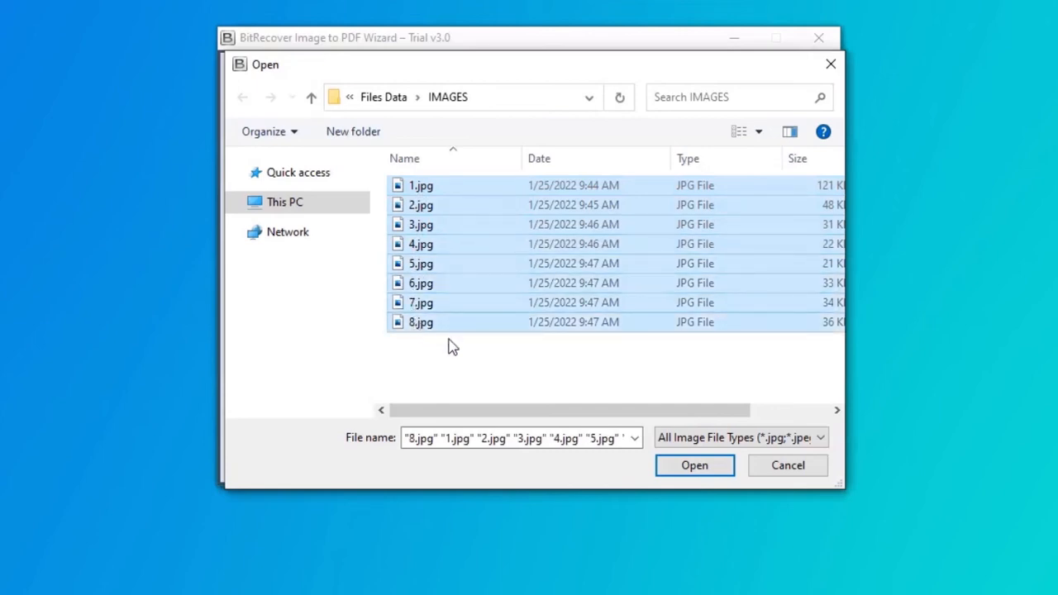
click(693, 464)
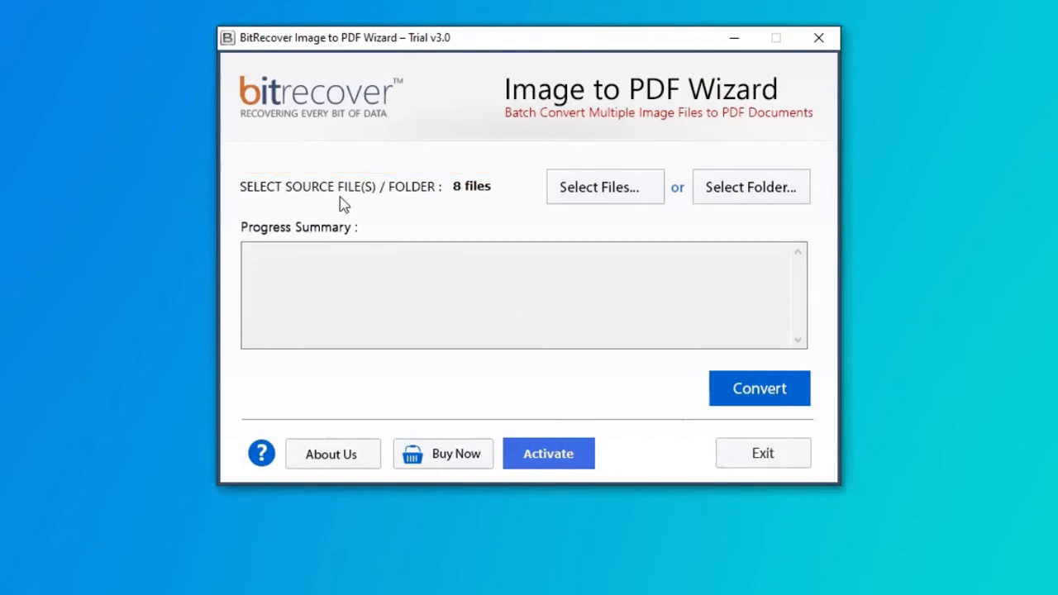
mouse_move(471, 198)
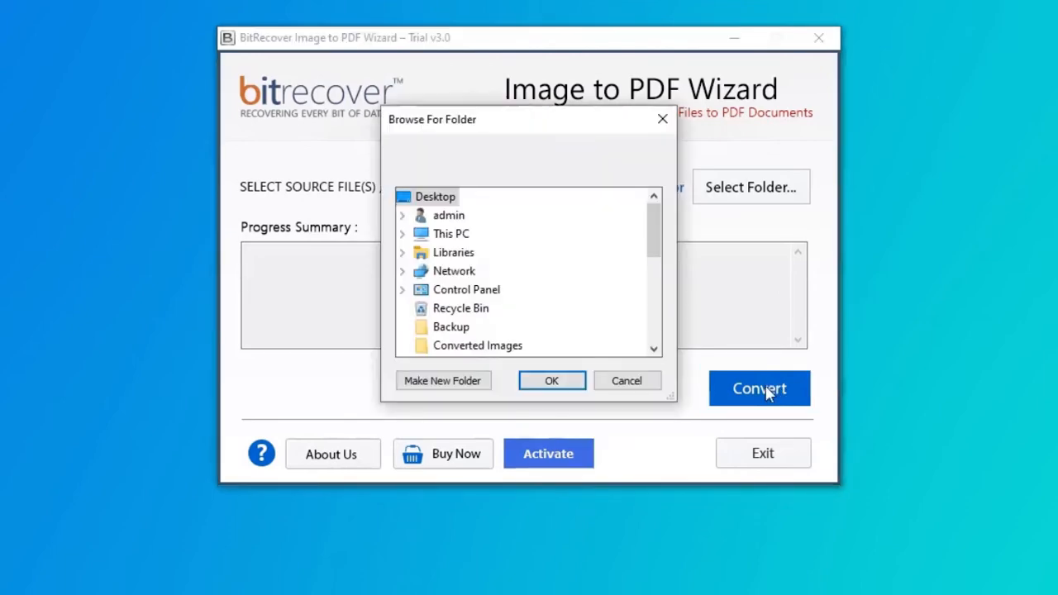
mouse_move(477, 345)
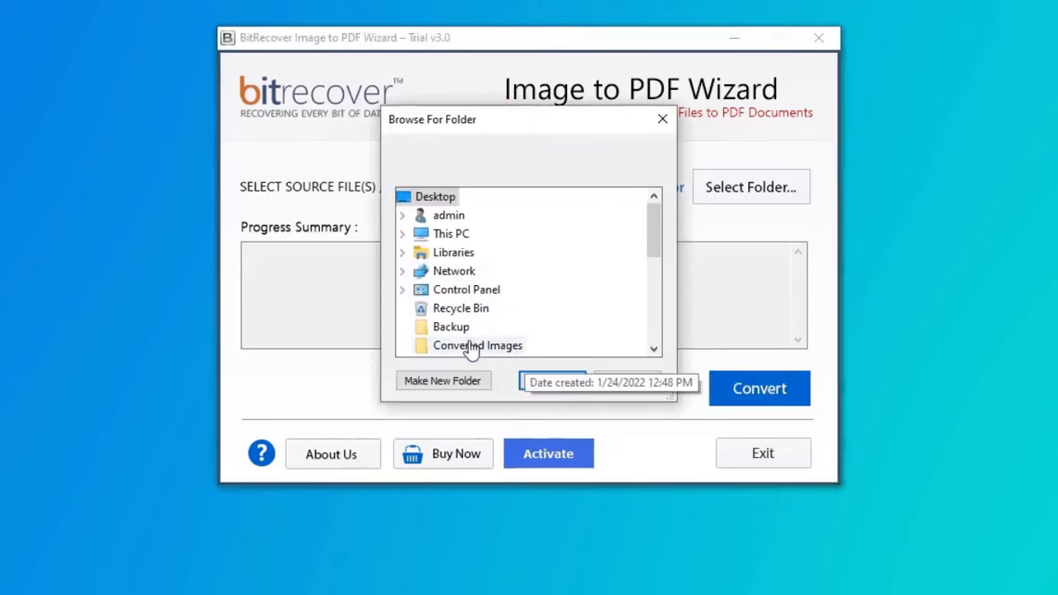
click(477, 344)
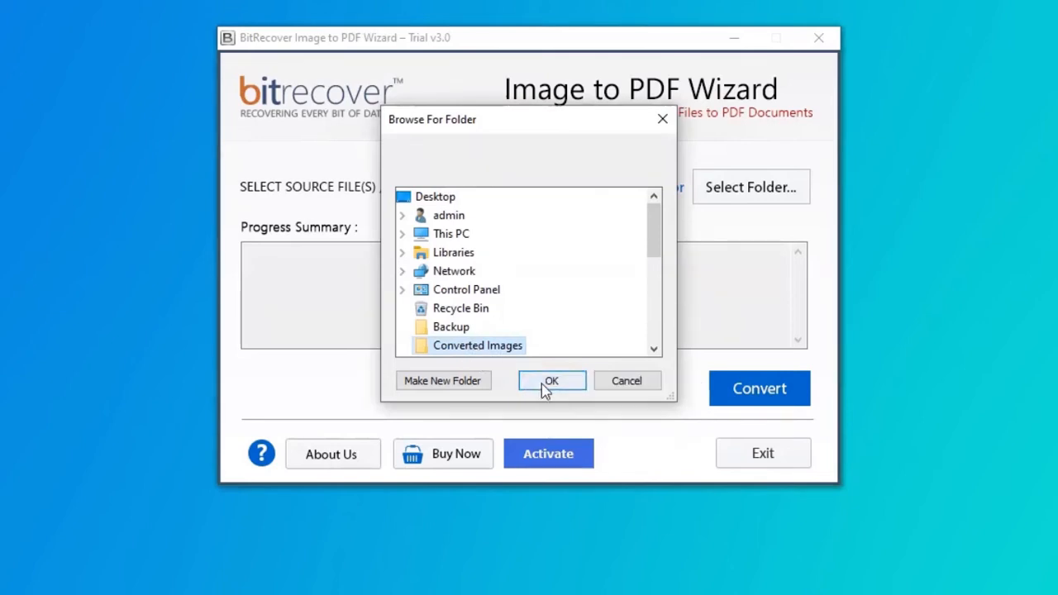
click(551, 380)
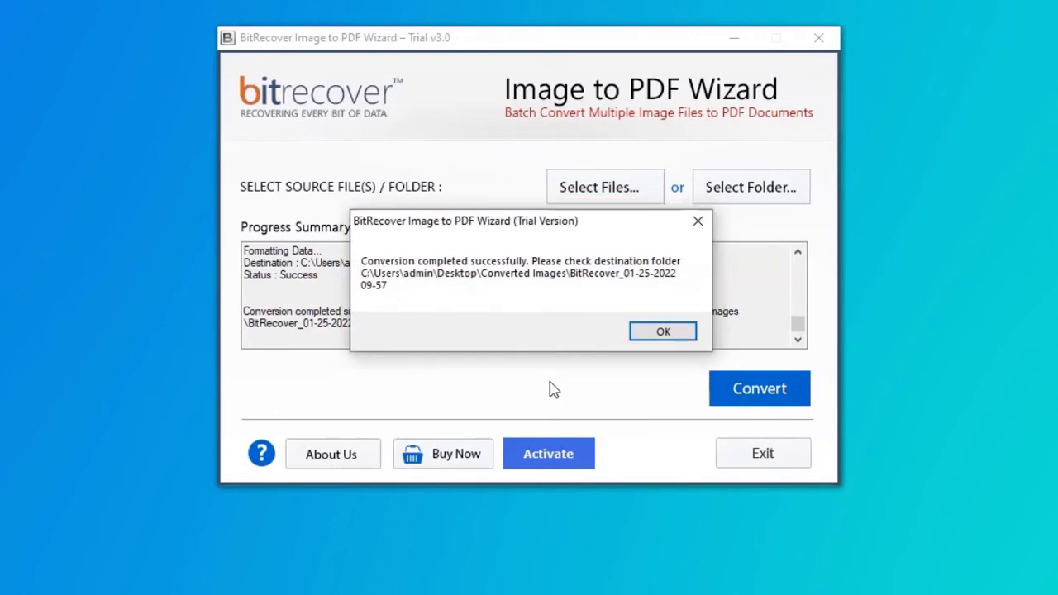
click(663, 330)
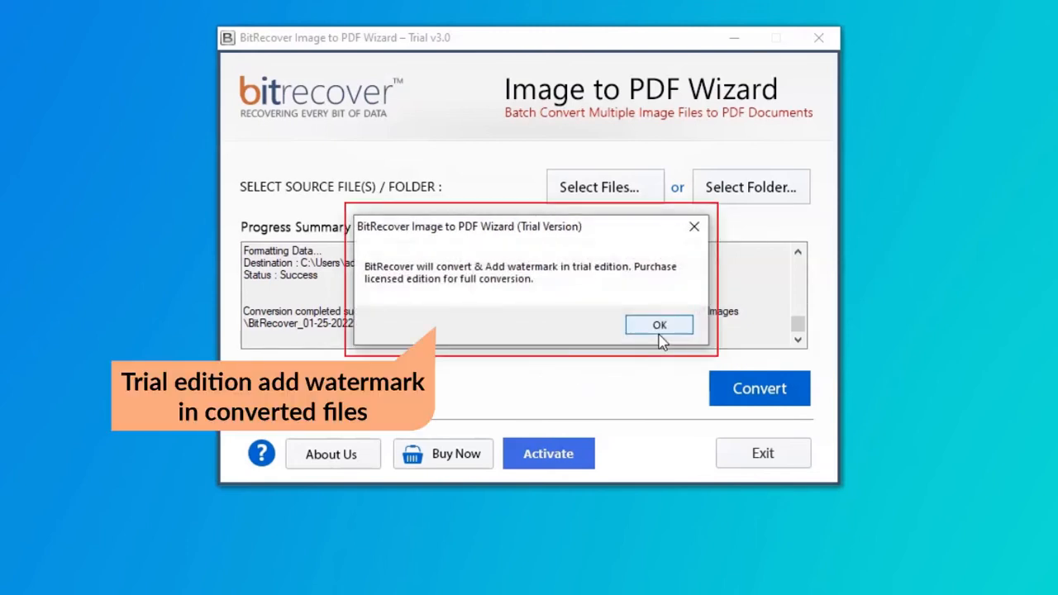
click(659, 324)
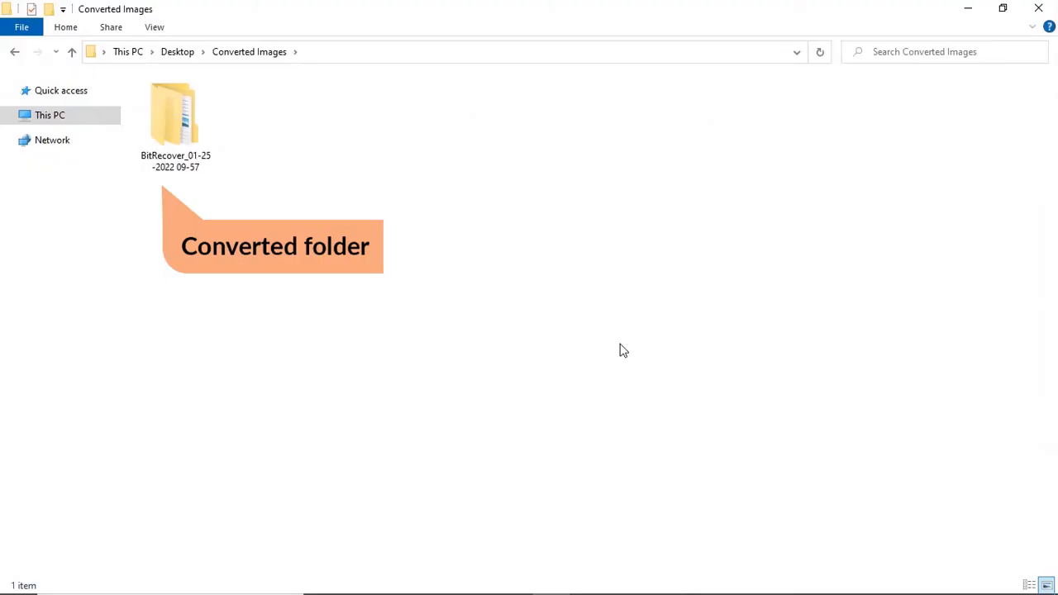
double_click(175, 116)
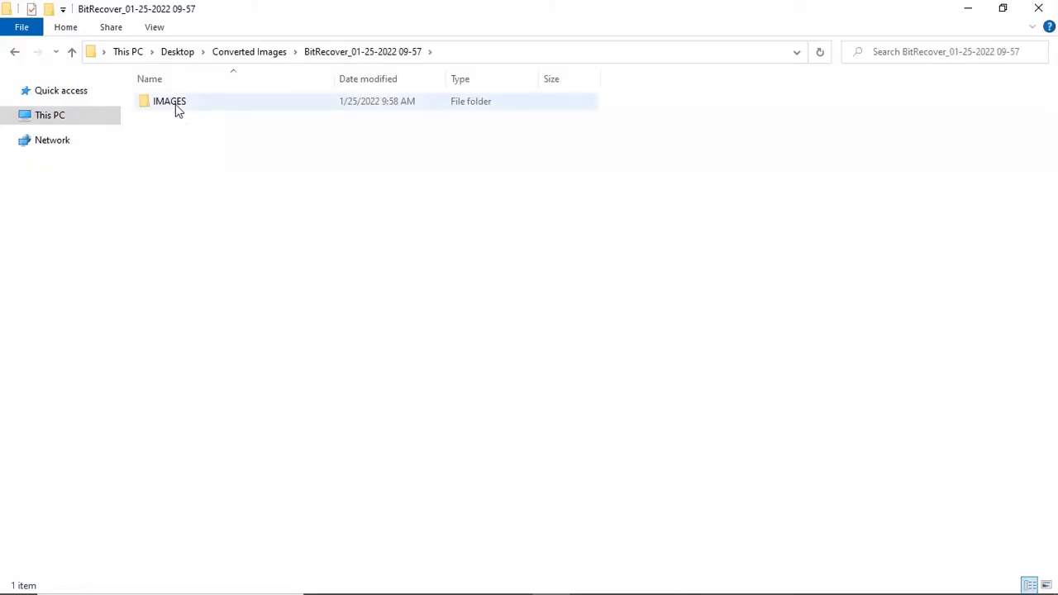